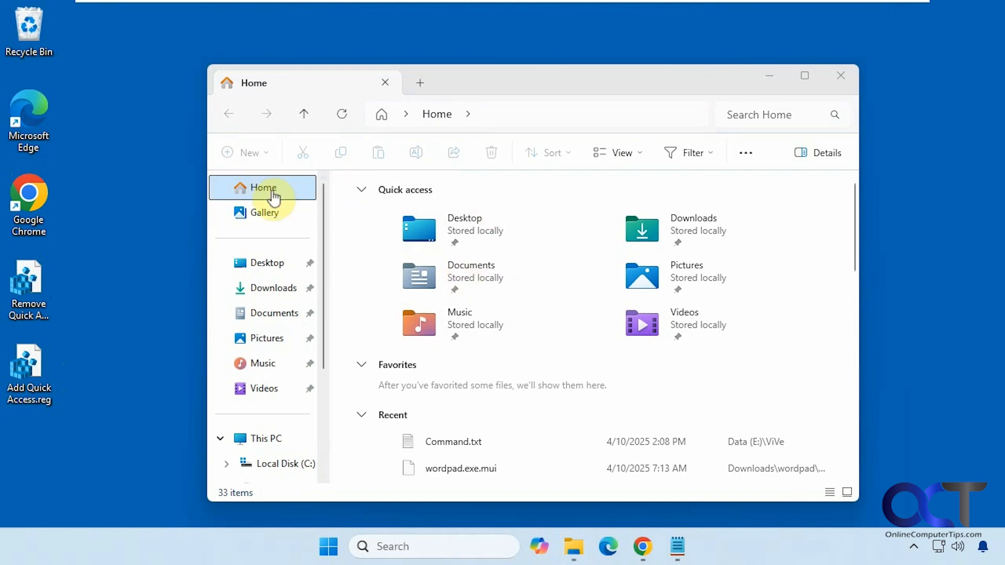
{"action": "mouse_move", "coordinate": [592, 213]}
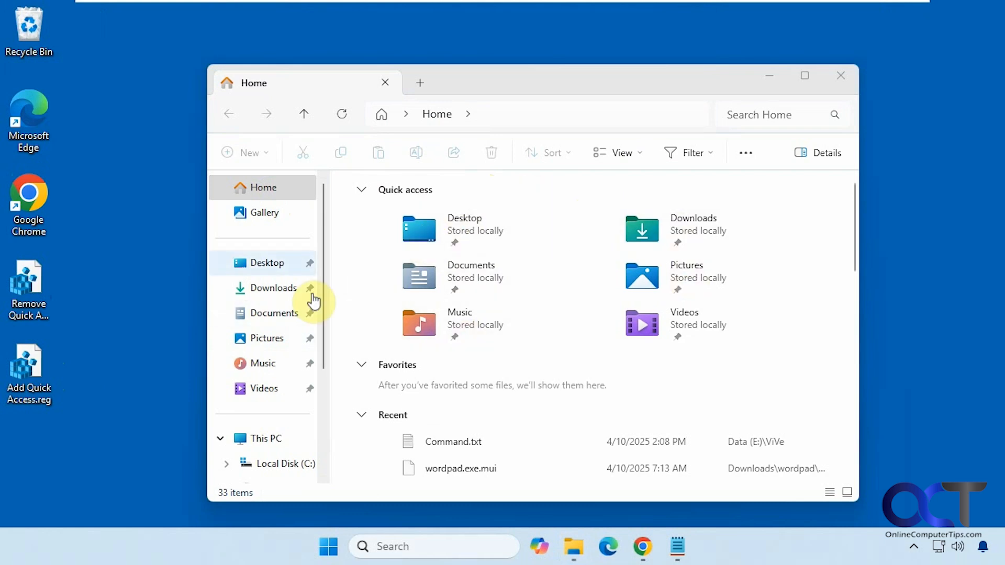
{"action": "mouse_move", "coordinate": [273, 263]}
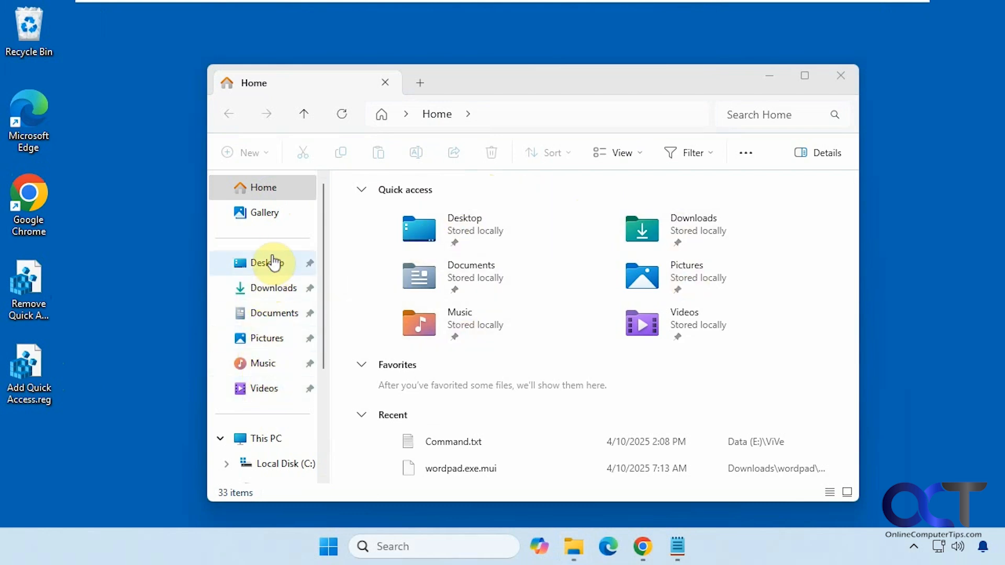
Step: Check the pinned Desktop folder's menu, review both Quick access .reg files in Notepad, then minimize
{"action": "right_click", "coordinate": [263, 263]}
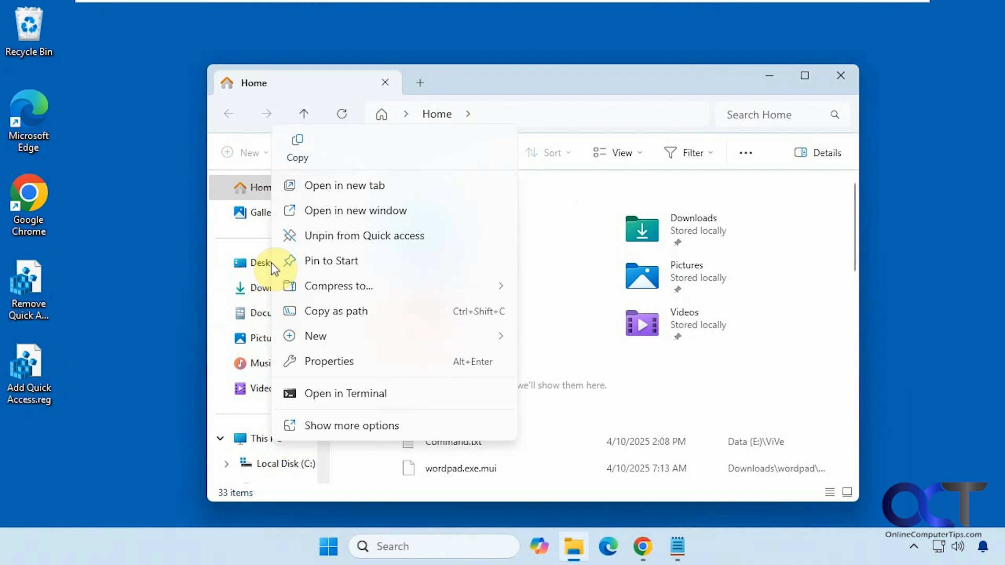
{"action": "mouse_move", "coordinate": [522, 88]}
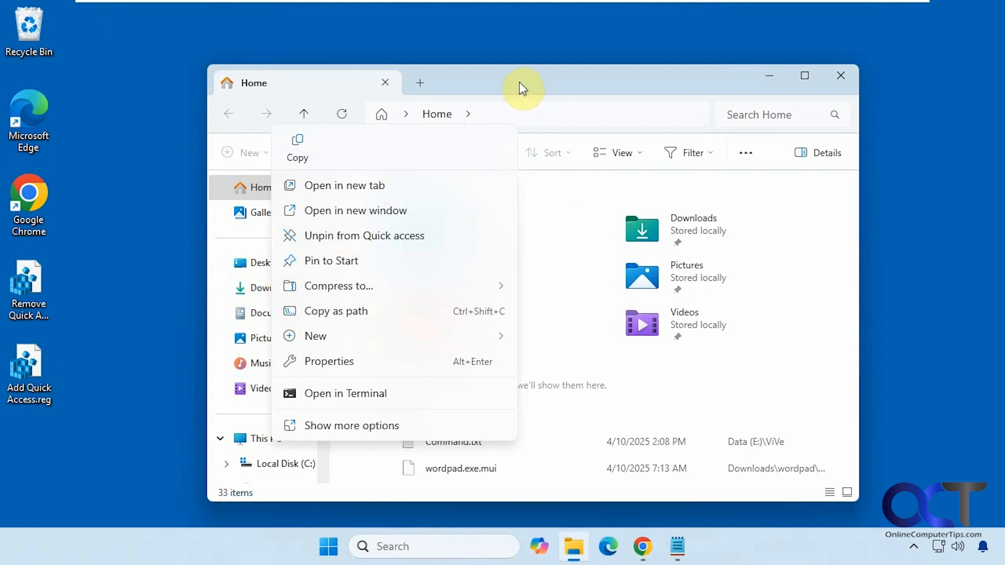
{"action": "left_click", "coordinate": [645, 218]}
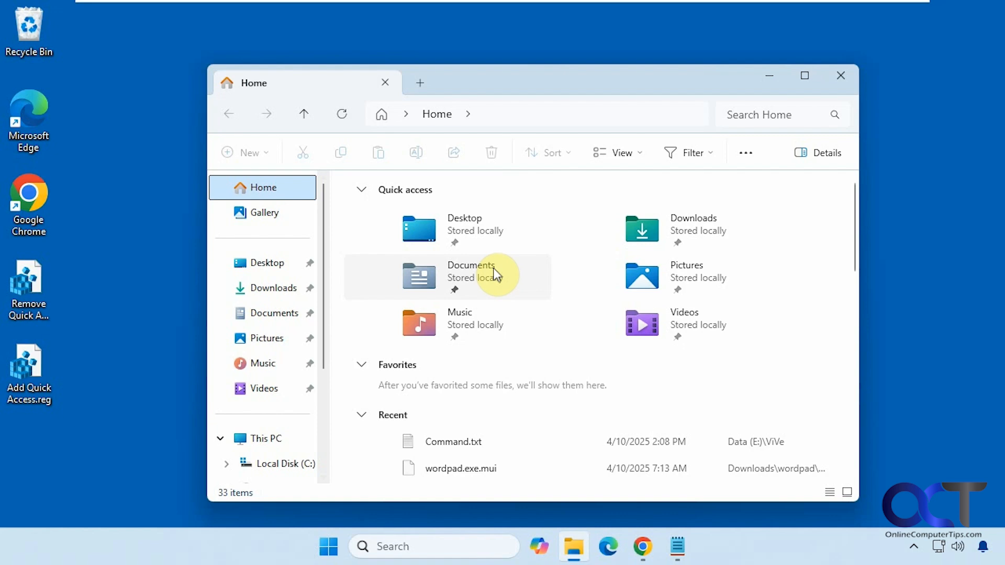
{"action": "mouse_move", "coordinate": [464, 312]}
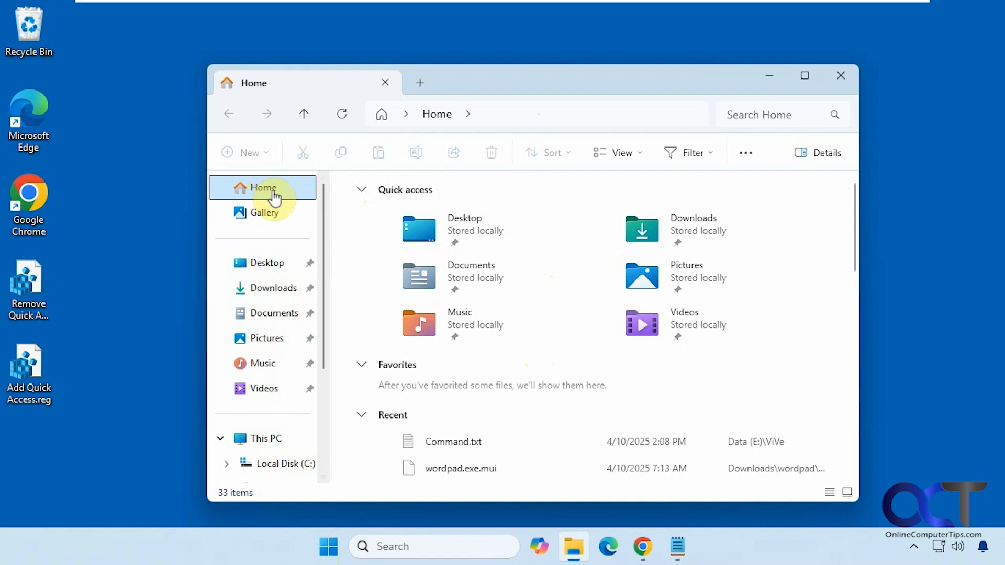
{"action": "mouse_move", "coordinate": [266, 221]}
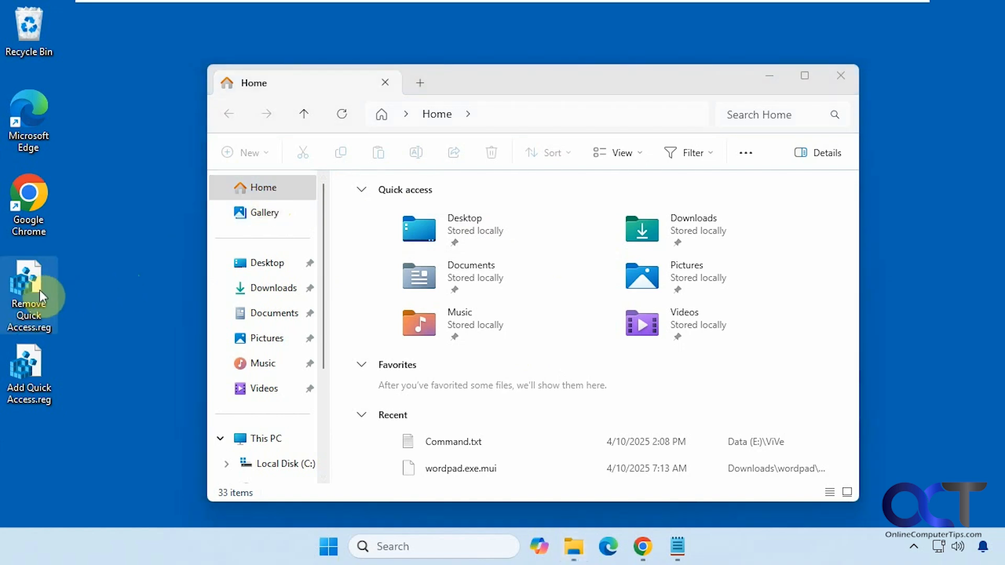
{"action": "mouse_move", "coordinate": [98, 344]}
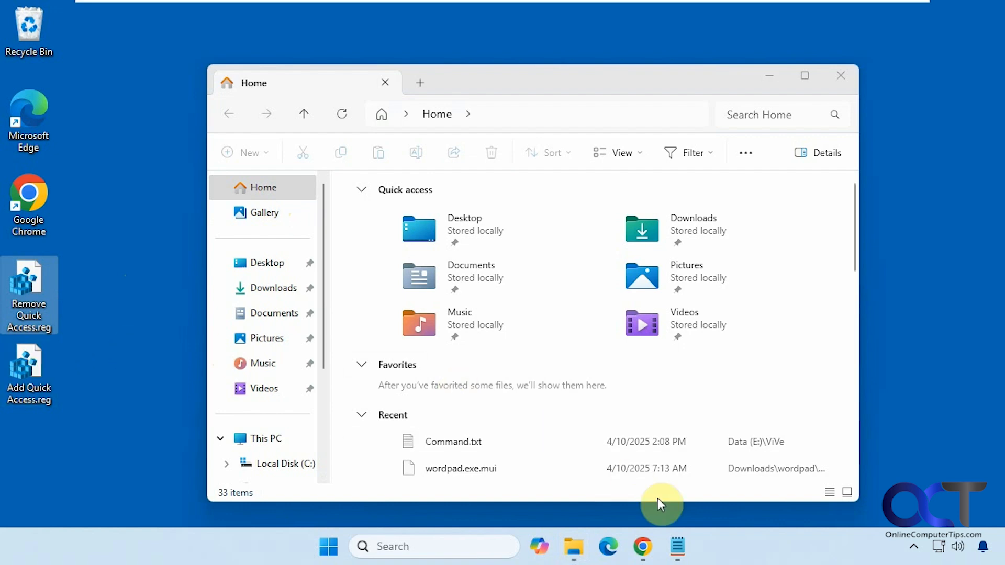
{"action": "double_click", "coordinate": [29, 289]}
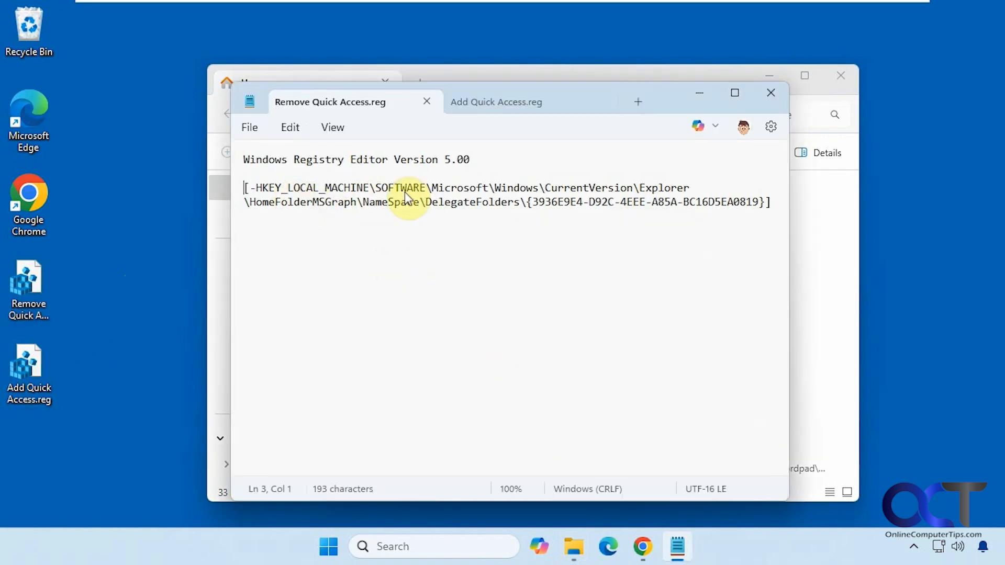
{"action": "mouse_move", "coordinate": [516, 109]}
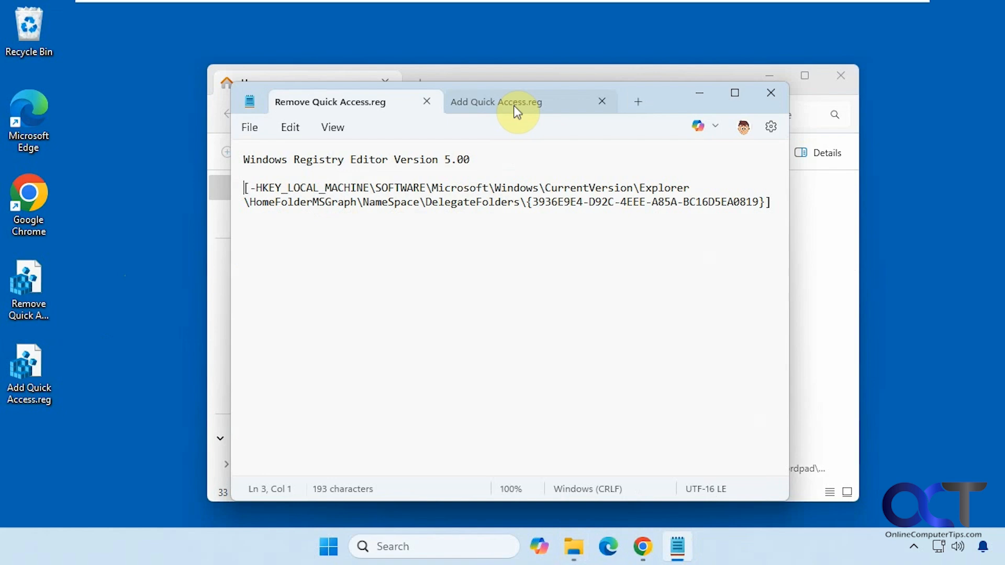
{"action": "left_click", "coordinate": [496, 102]}
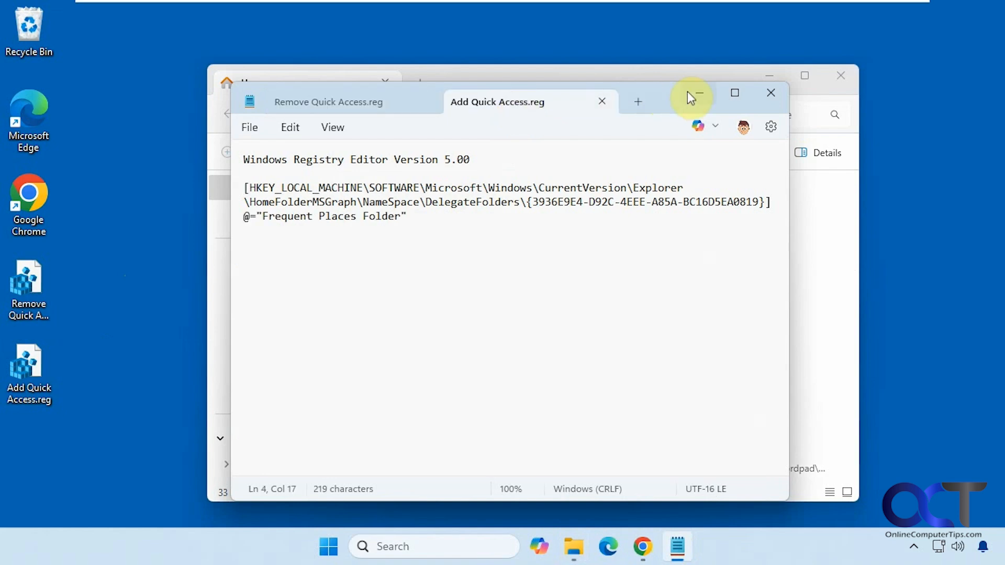
{"action": "left_click", "coordinate": [771, 93]}
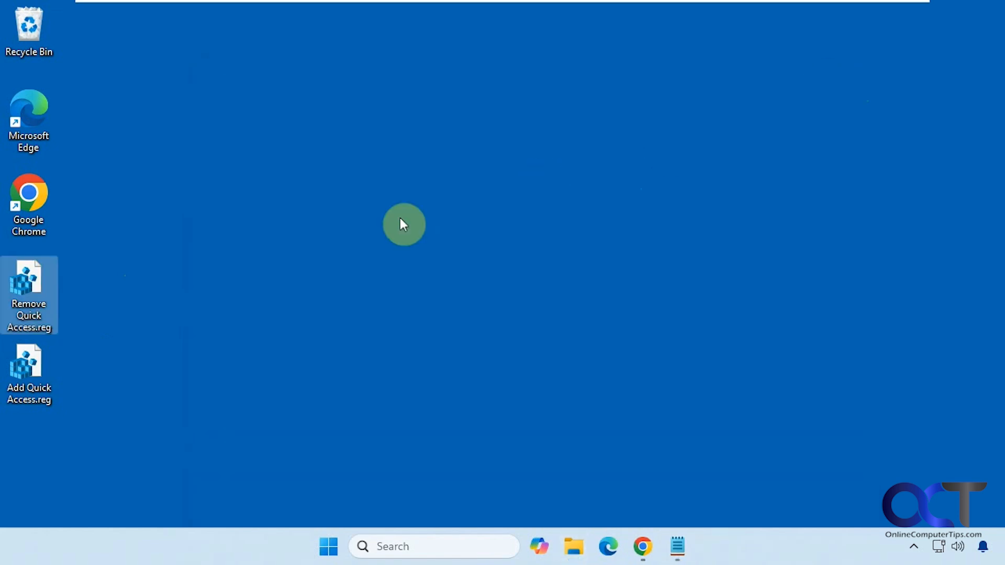
{"action": "mouse_move", "coordinate": [55, 304]}
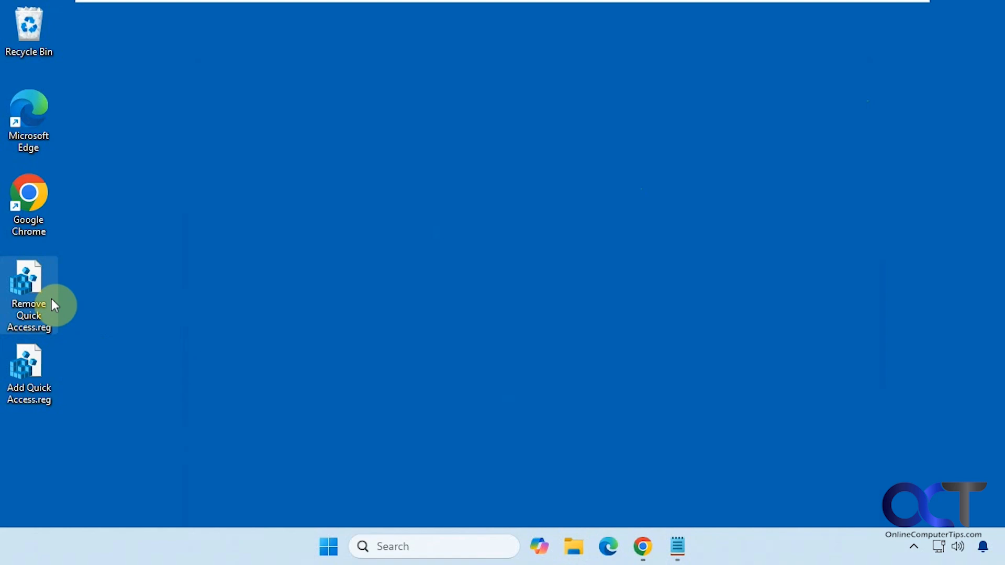
Step: Merge Remove Quick Access.reg, approving the security warning, UAC prompt, confirmation and success message
{"action": "double_click", "coordinate": [29, 282]}
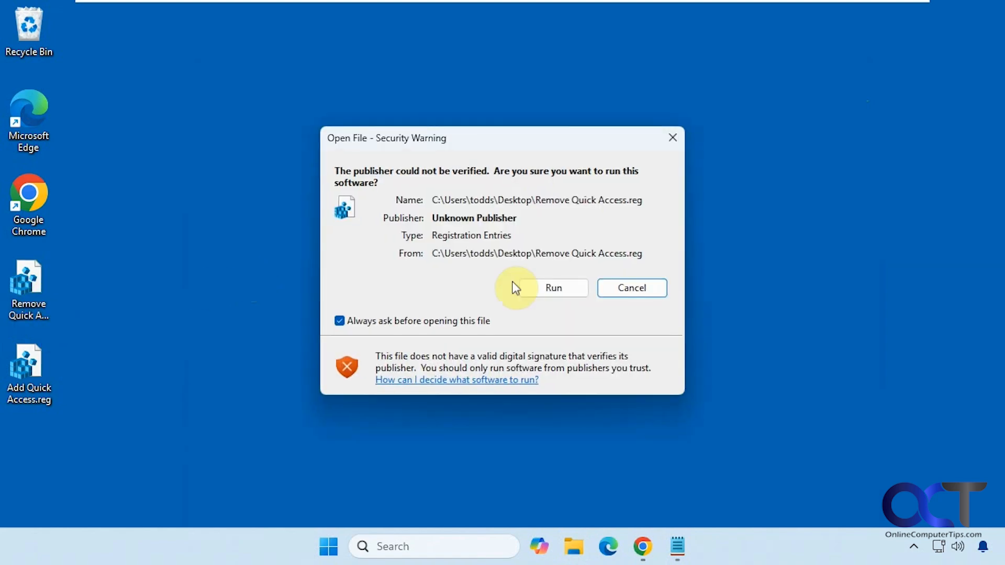
{"action": "left_click", "coordinate": [553, 288]}
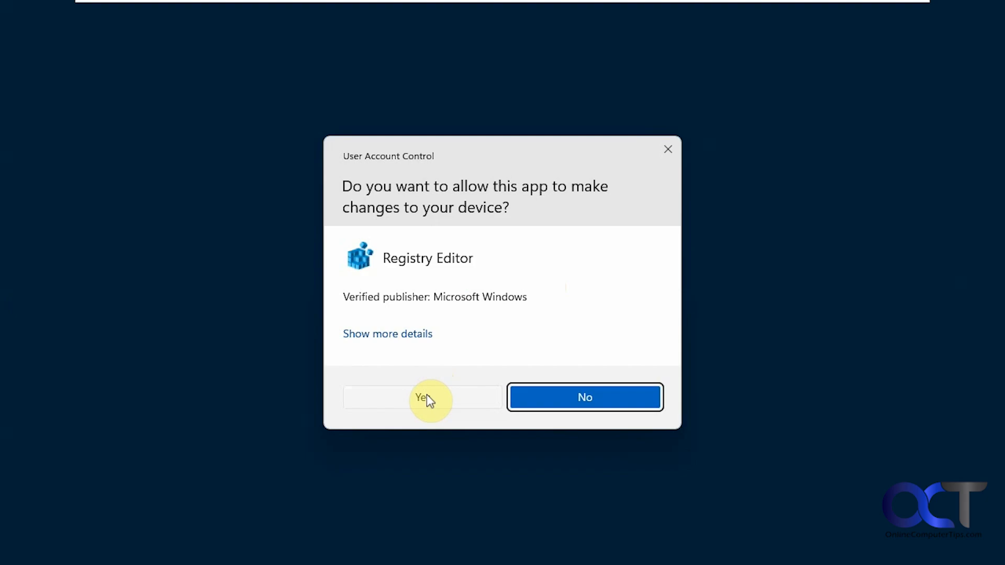
{"action": "left_click", "coordinate": [422, 396]}
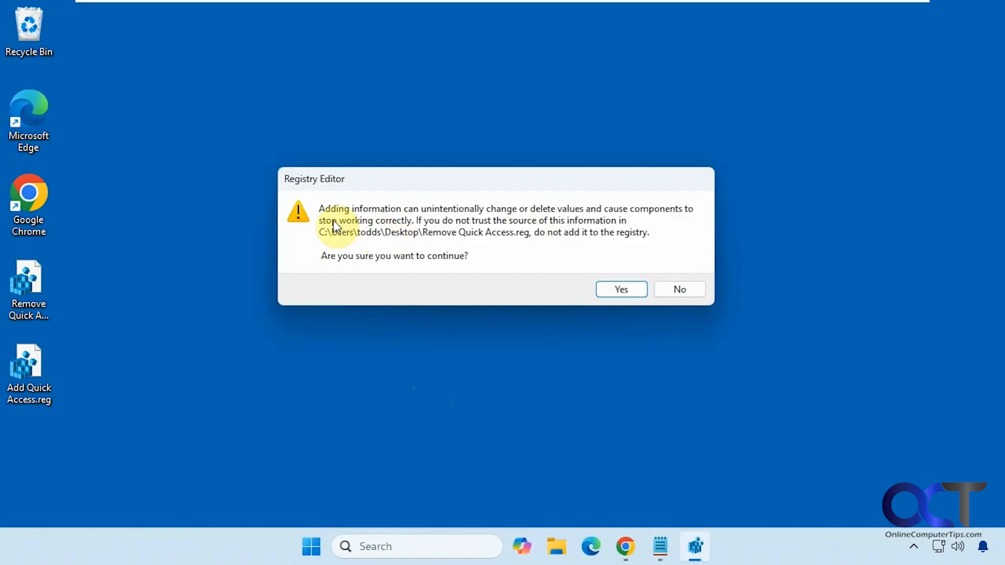
{"action": "mouse_move", "coordinate": [259, 263]}
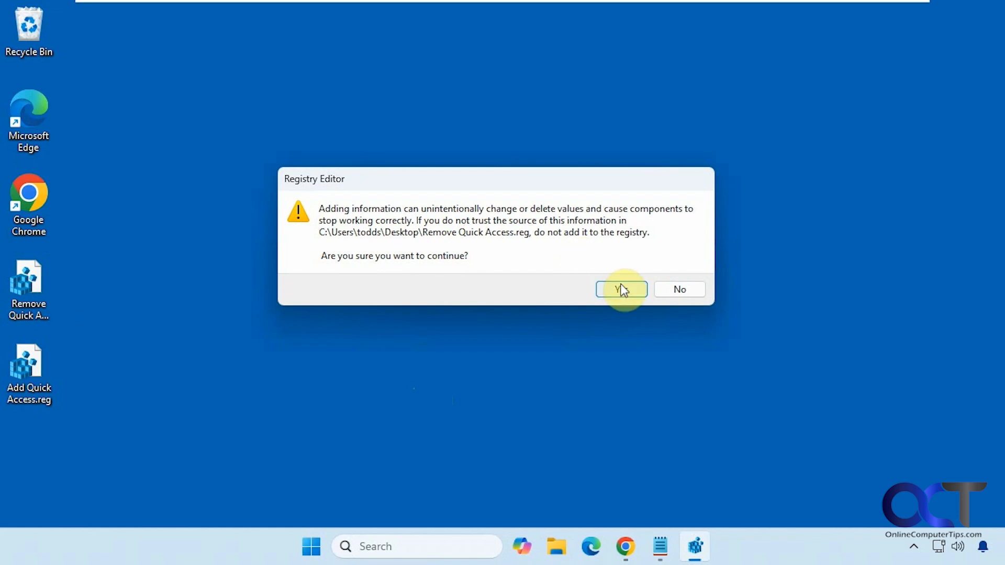
{"action": "left_click", "coordinate": [620, 289]}
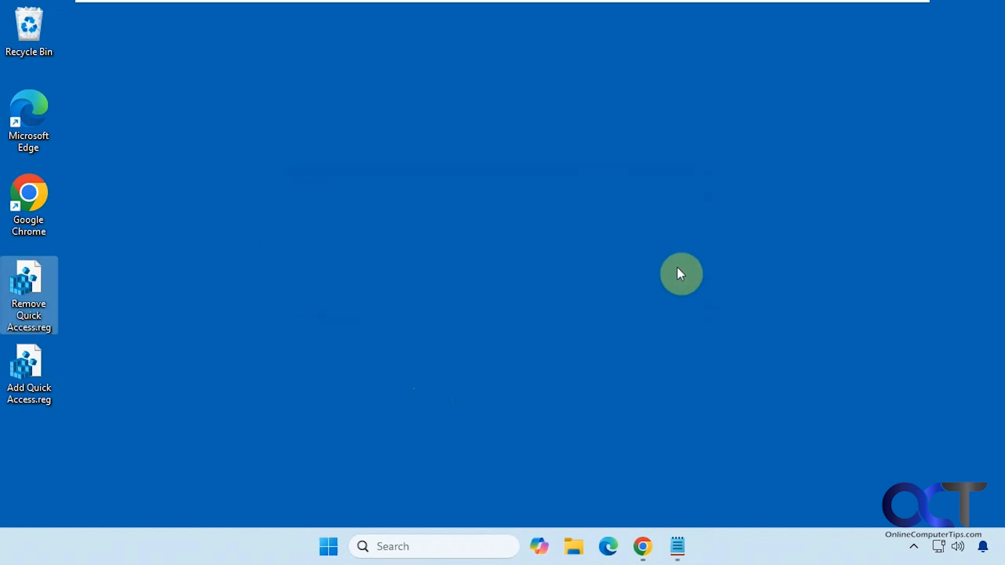
{"action": "left_click", "coordinate": [572, 546]}
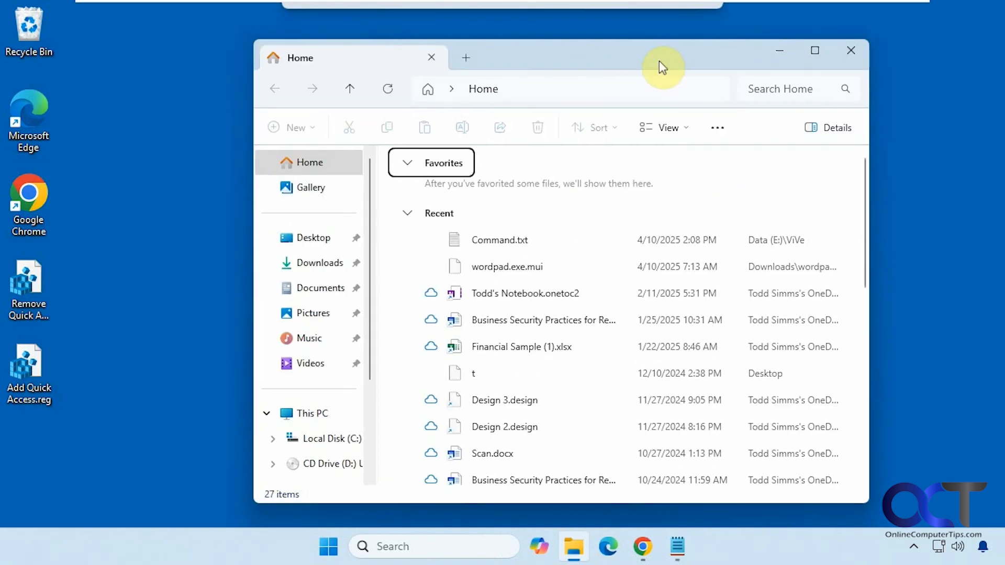
Step: Collapse Recent and Favorites on Home to confirm Quick access is gone, then close Explorer
{"action": "left_click", "coordinate": [408, 213]}
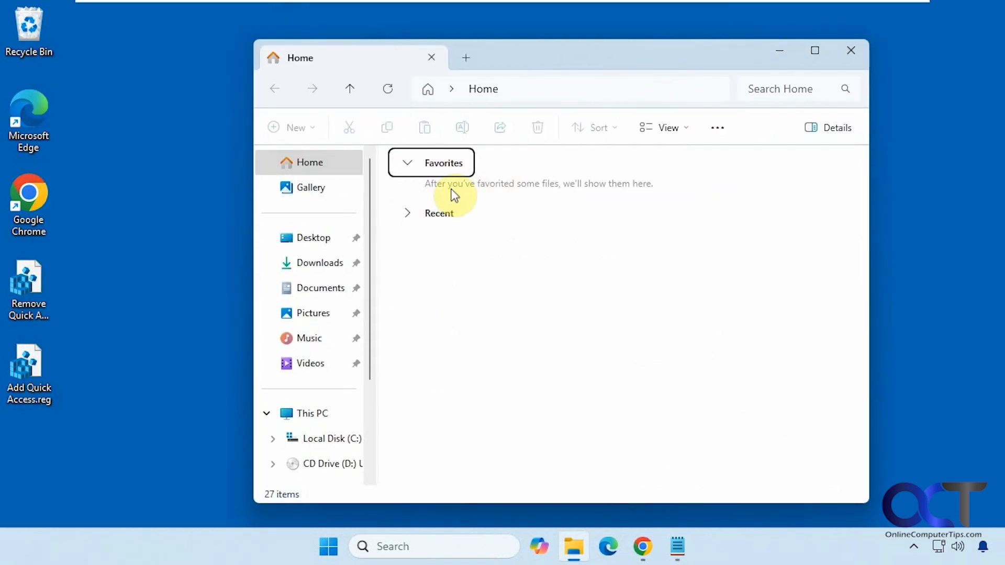
{"action": "left_click", "coordinate": [408, 163]}
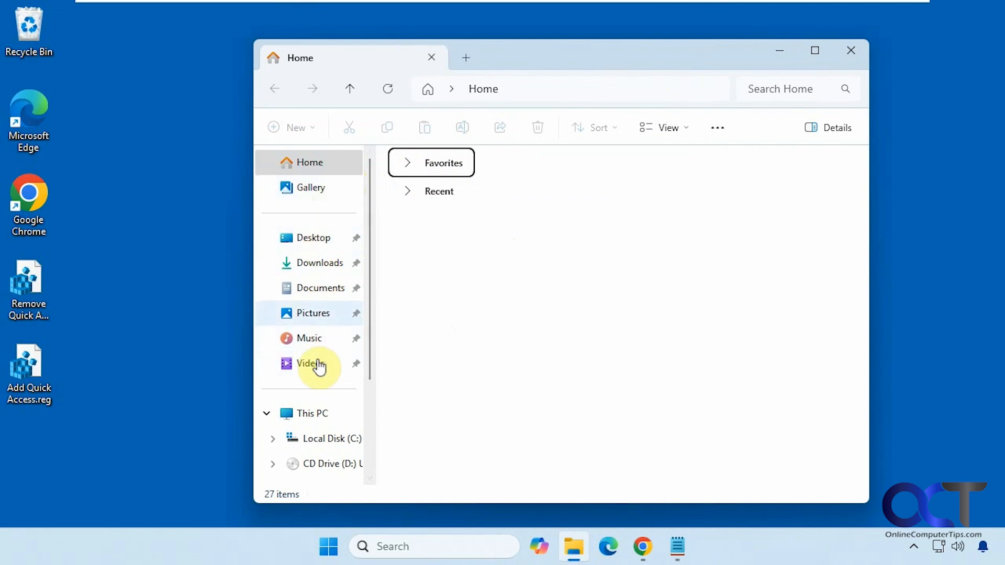
{"action": "mouse_move", "coordinate": [895, 59]}
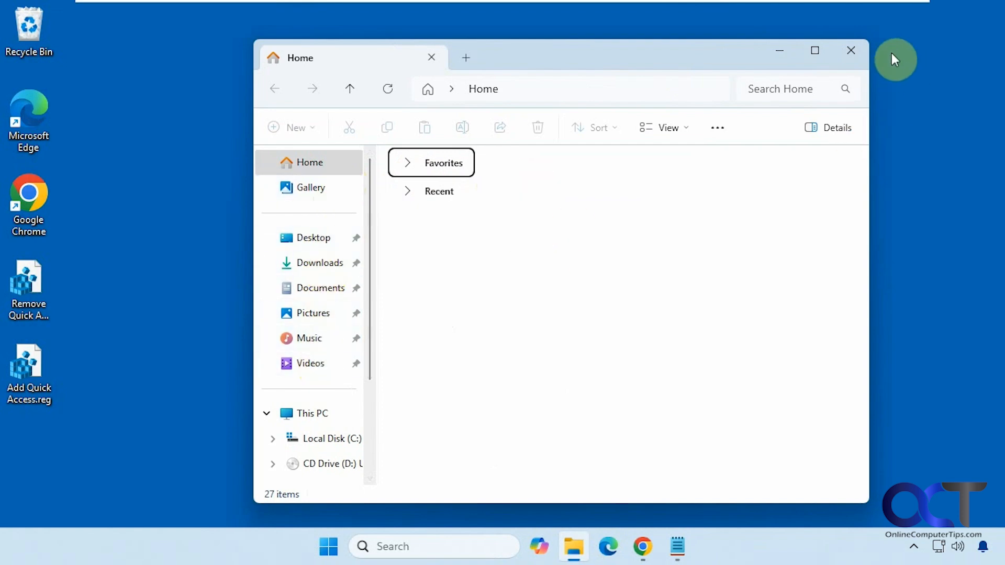
{"action": "left_click", "coordinate": [851, 50]}
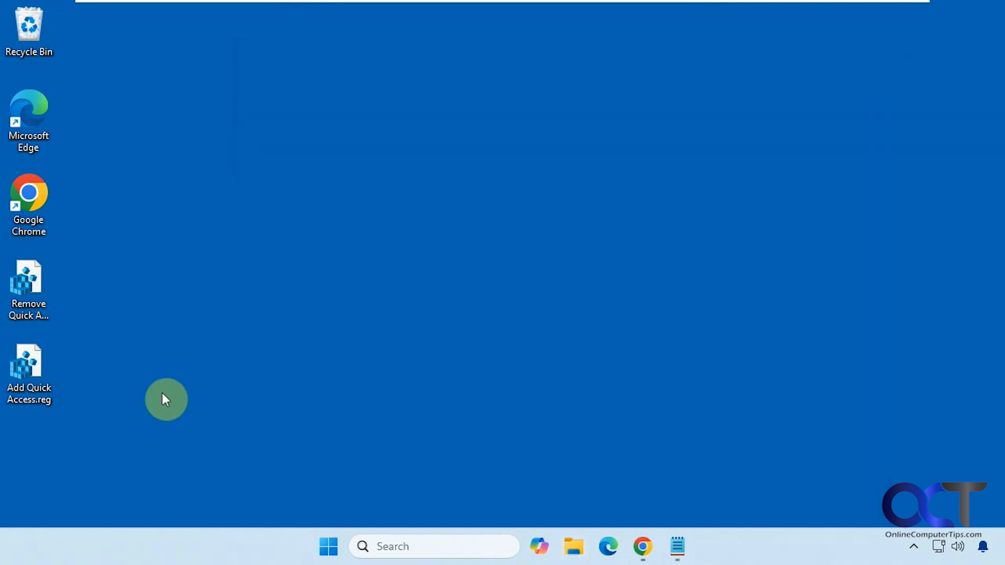
Step: Merge Add Quick Access.reg, approving the security warning and UAC prompt, then dismiss the success message
{"action": "double_click", "coordinate": [29, 374]}
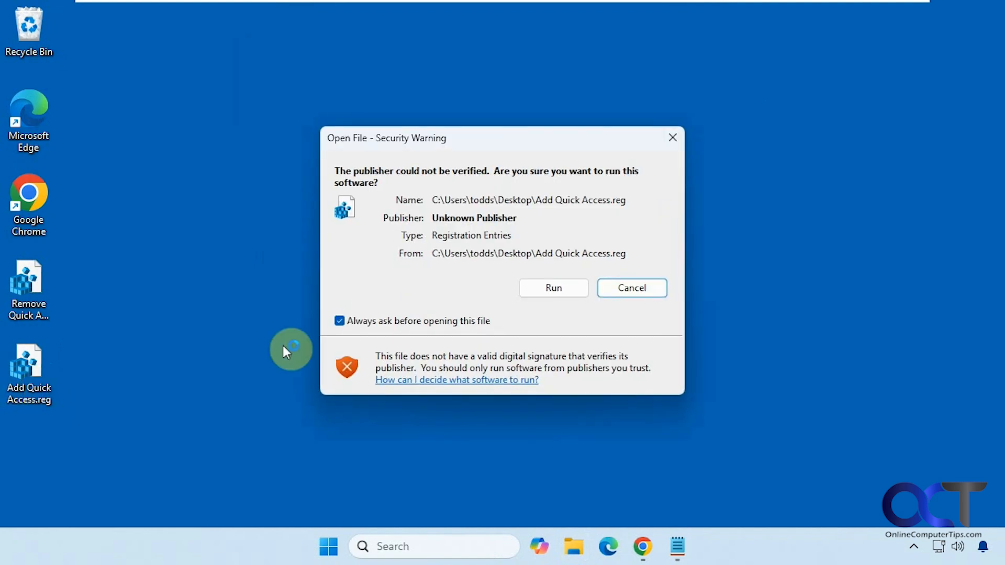
{"action": "left_click", "coordinate": [552, 288]}
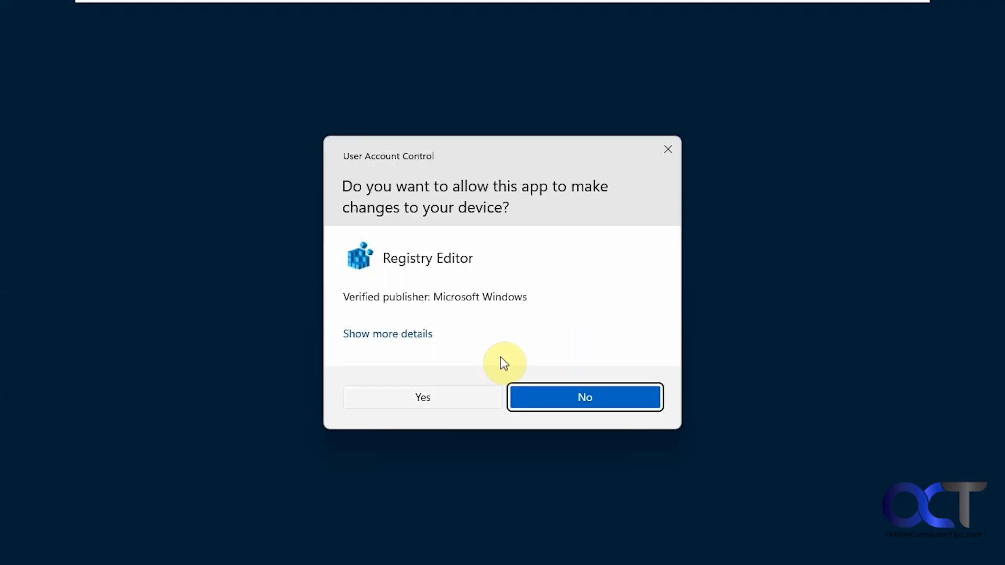
{"action": "left_click", "coordinate": [422, 398]}
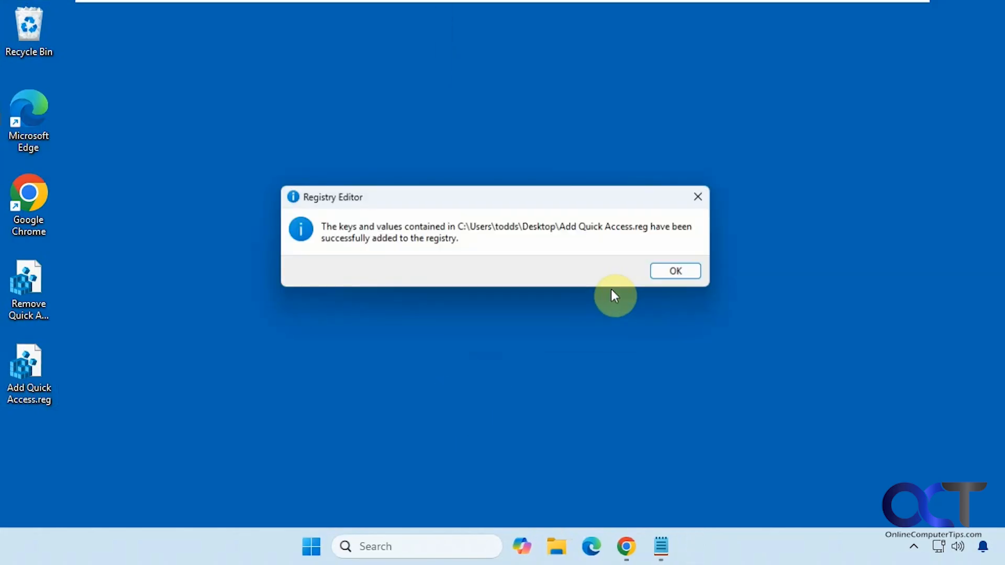
{"action": "left_click", "coordinate": [675, 271]}
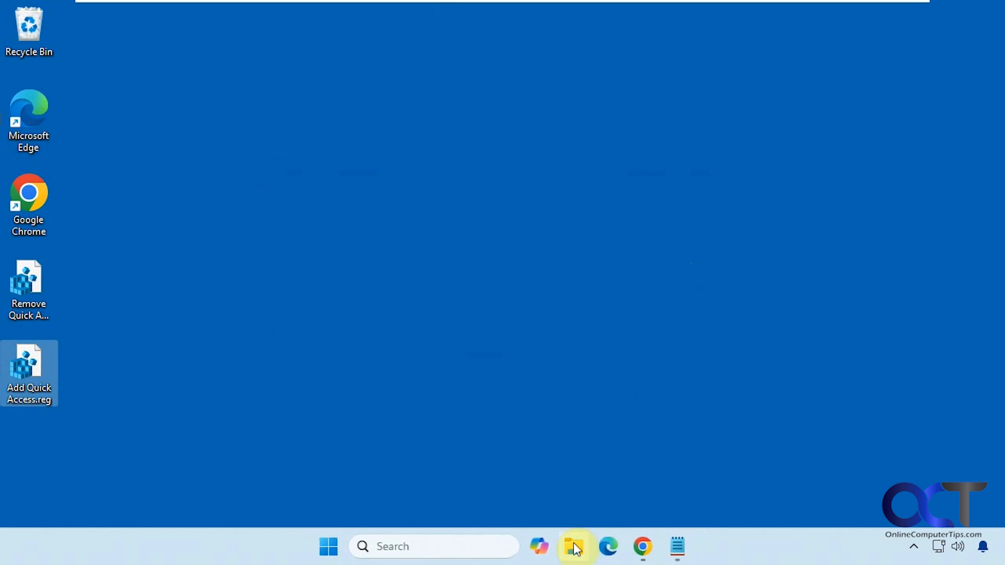
Step: Reopen File Explorer from the taskbar to see Quick access restored on Home
{"action": "left_click", "coordinate": [573, 546]}
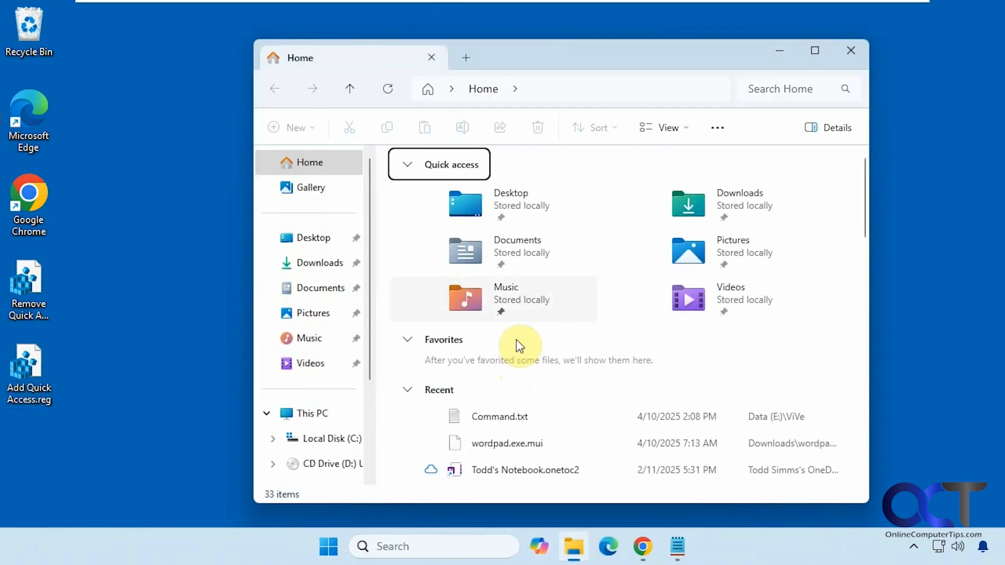
{"action": "mouse_move", "coordinate": [501, 376]}
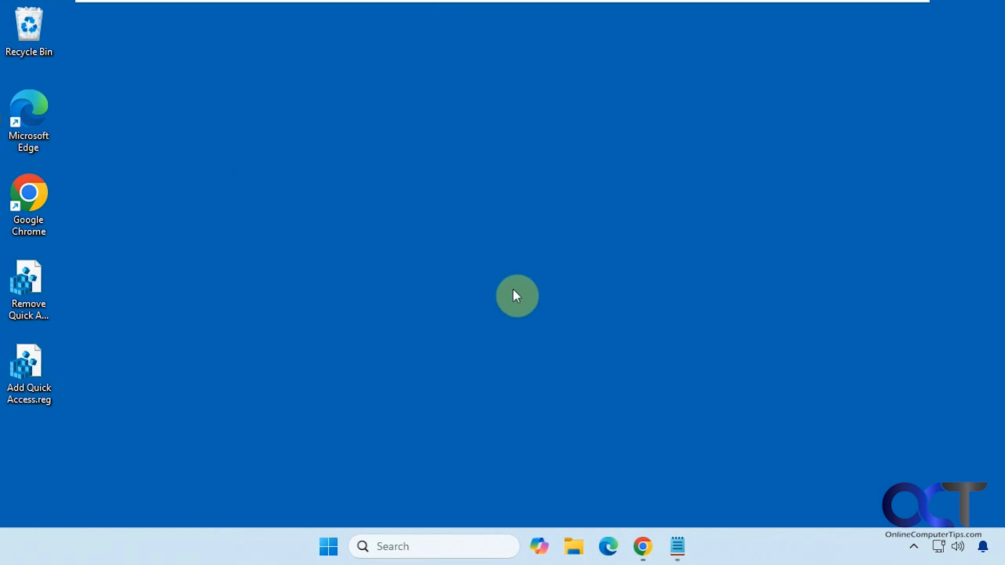
{"action": "mouse_move", "coordinate": [79, 384]}
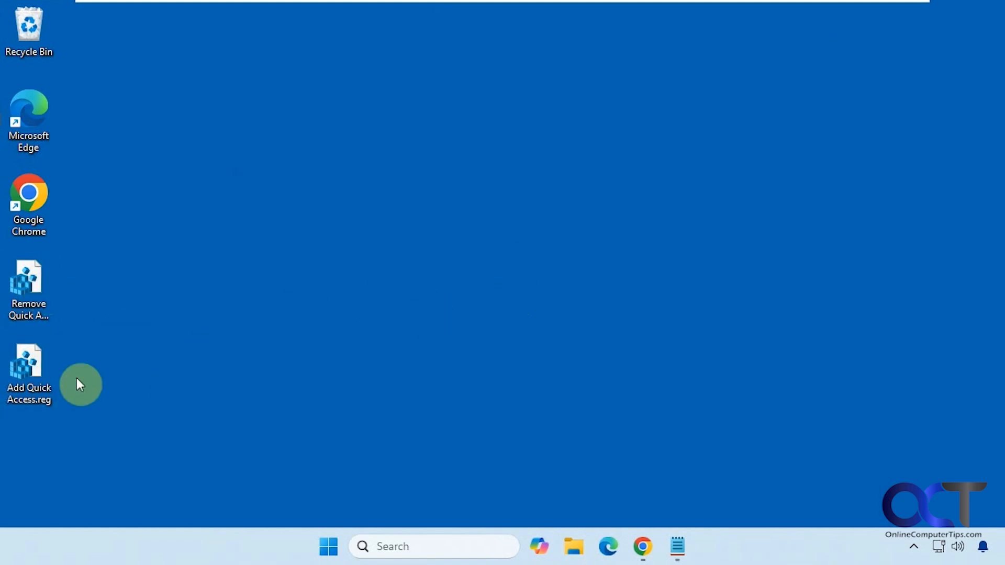